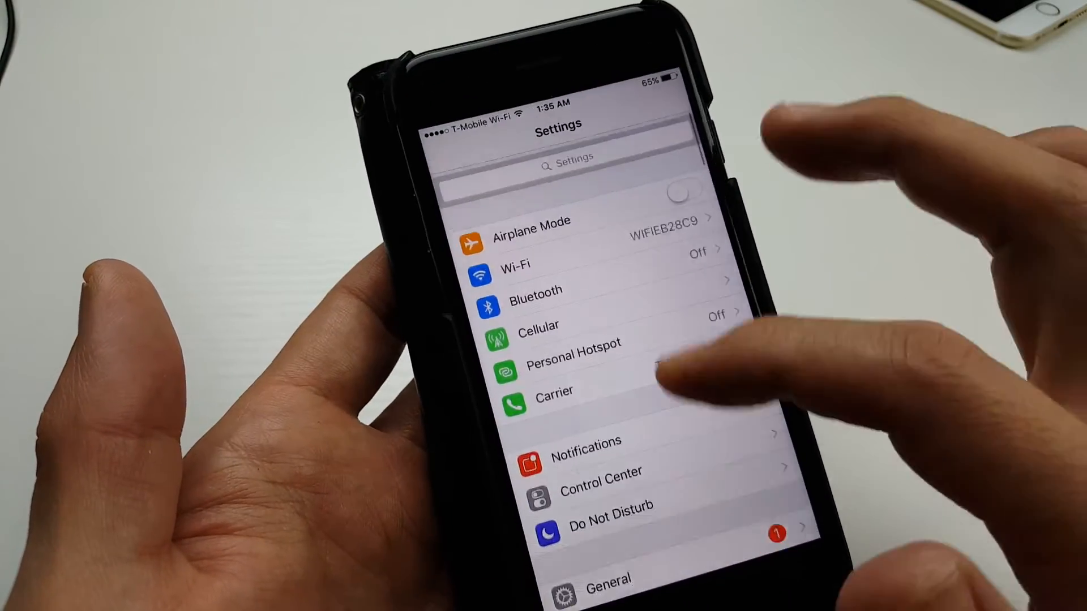
- Navigate to Sounds & Haptics and into the New Voicemail alert-tone list
{"action": "scroll", "scroll_direction": "down", "scroll_amount": 3}
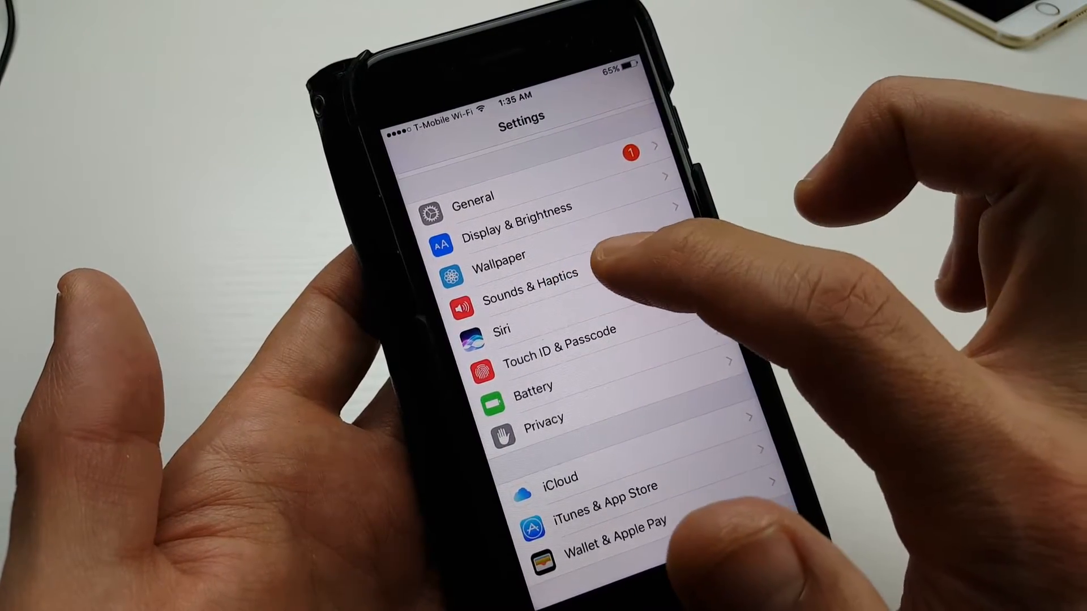
{"action": "left_click", "coordinate": [529, 290]}
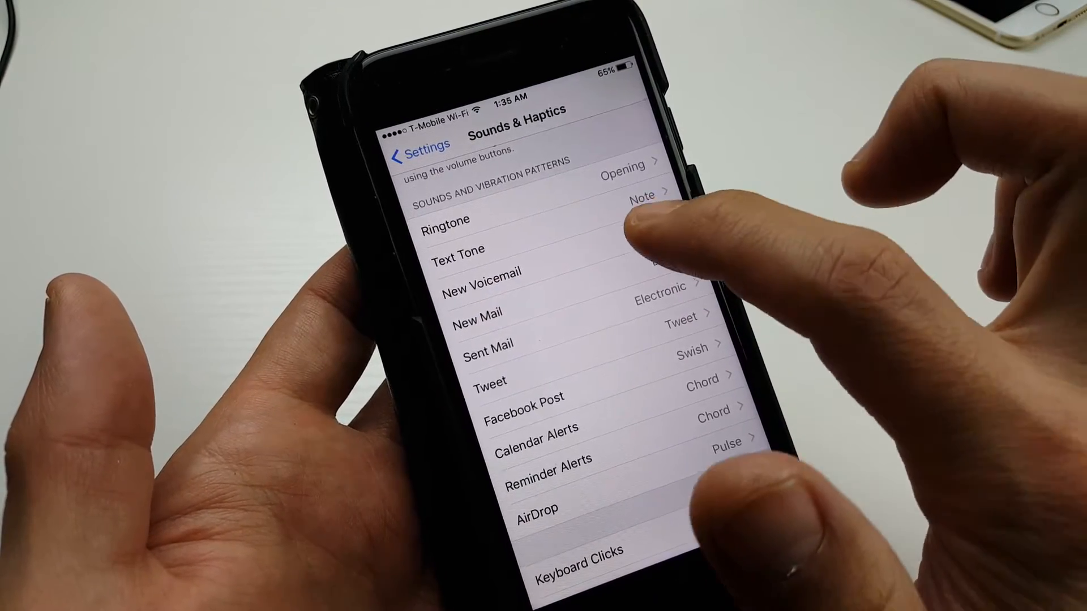
{"action": "left_click", "coordinate": [481, 271]}
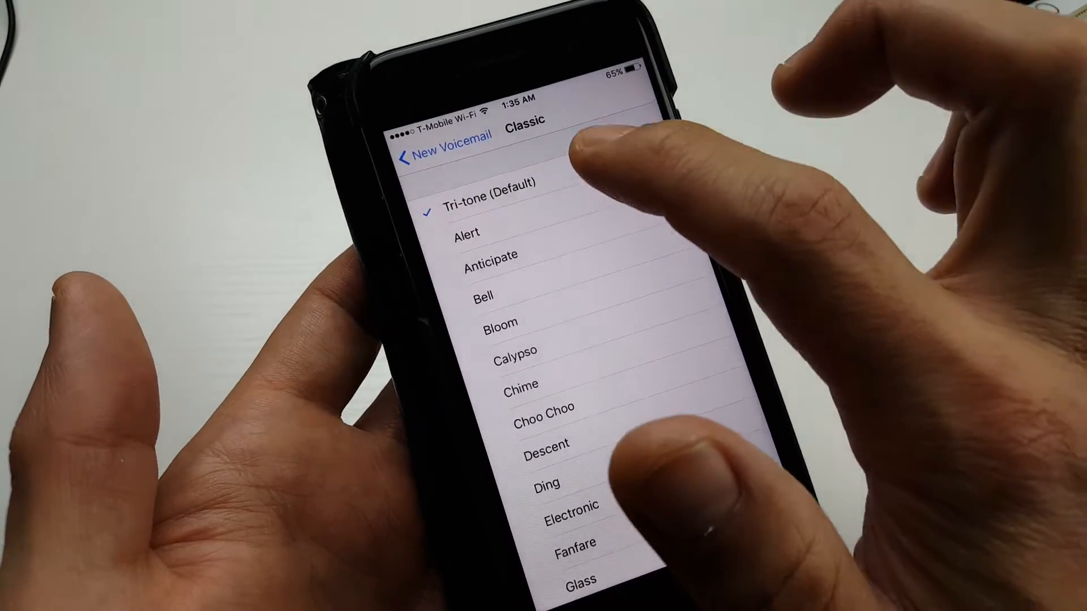
- Try the Note and Synth voicemail tones, then show the Classic tones with Tri-tone checked
{"action": "left_click", "coordinate": [542, 408]}
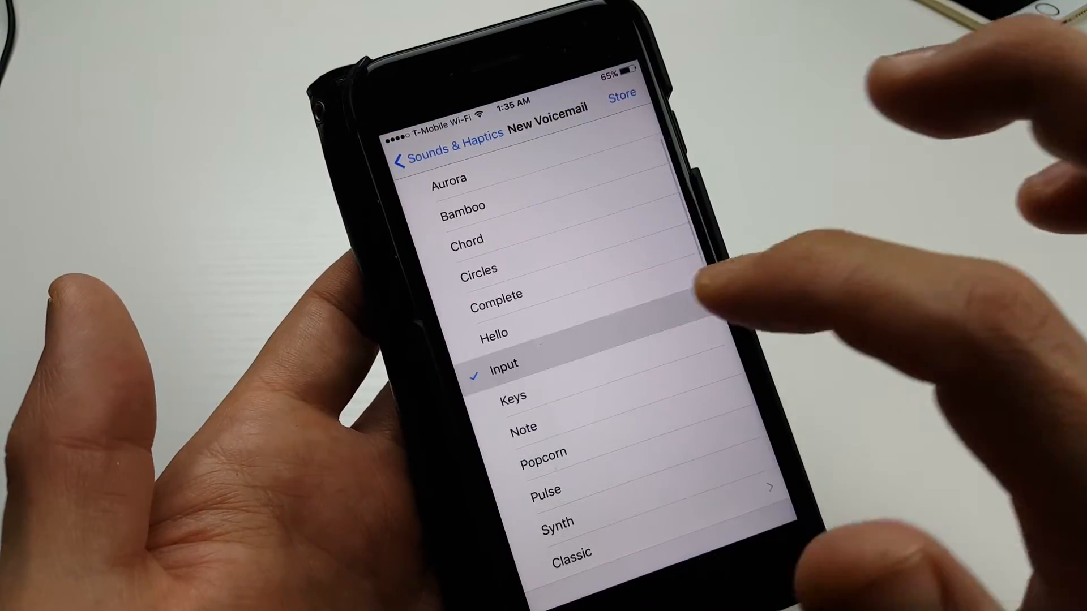
{"action": "left_click", "coordinate": [523, 426]}
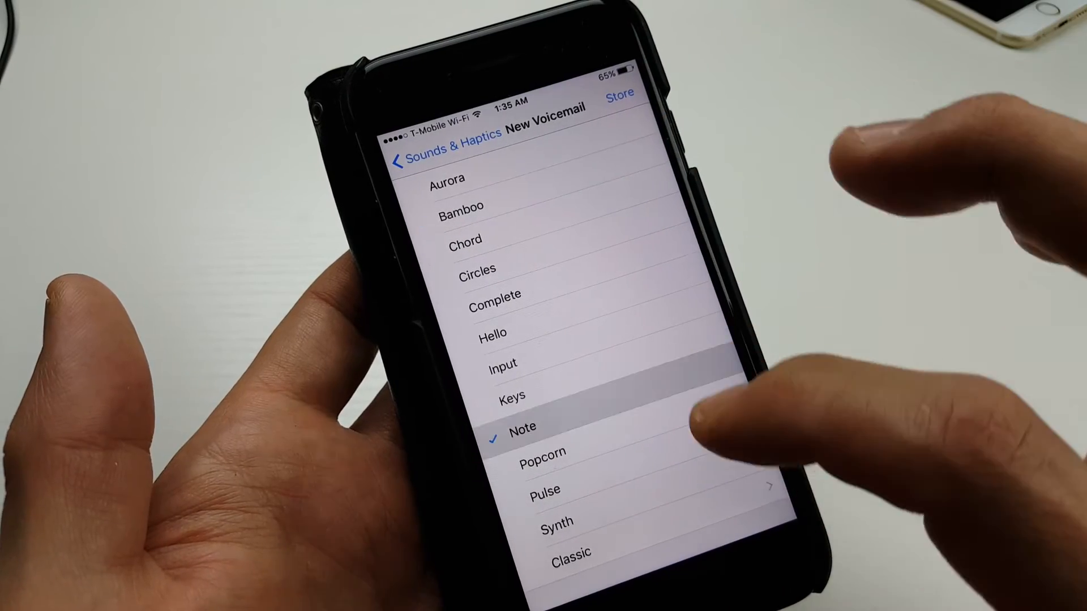
{"action": "left_click", "coordinate": [558, 522]}
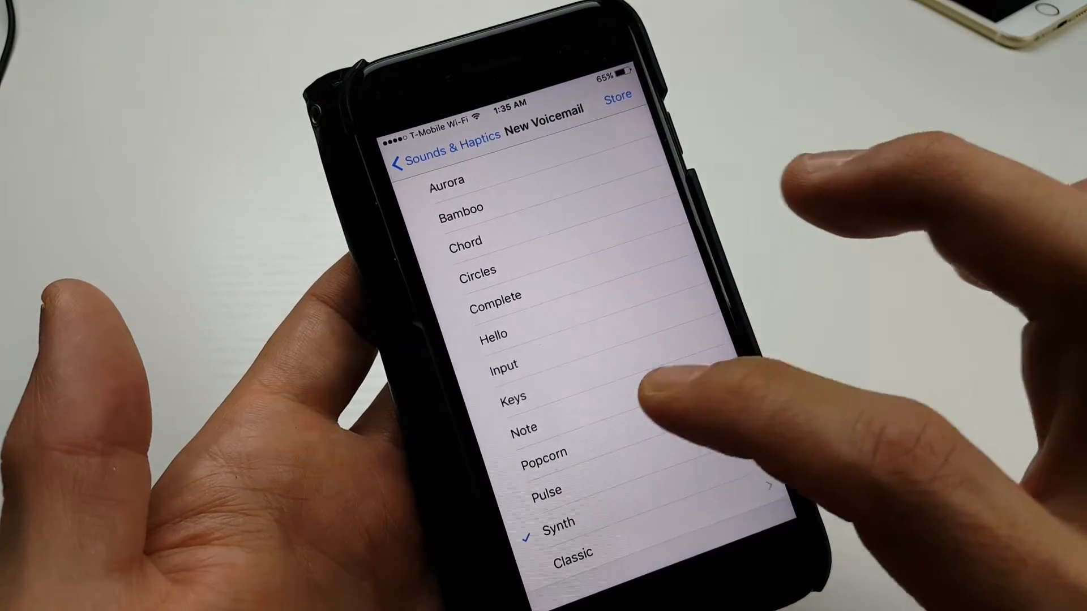
{"action": "left_click", "coordinate": [572, 553]}
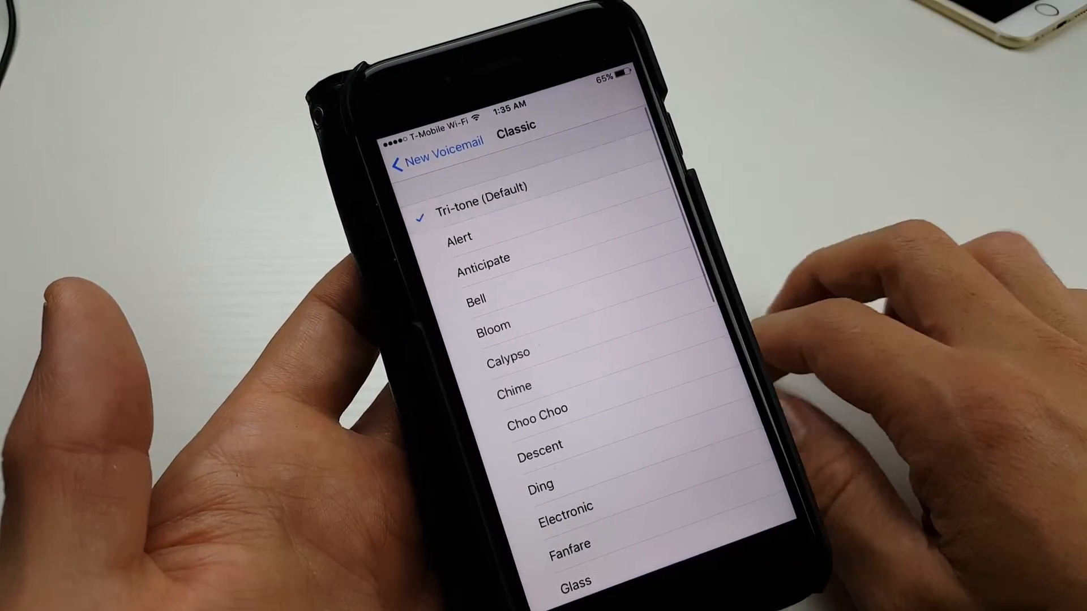